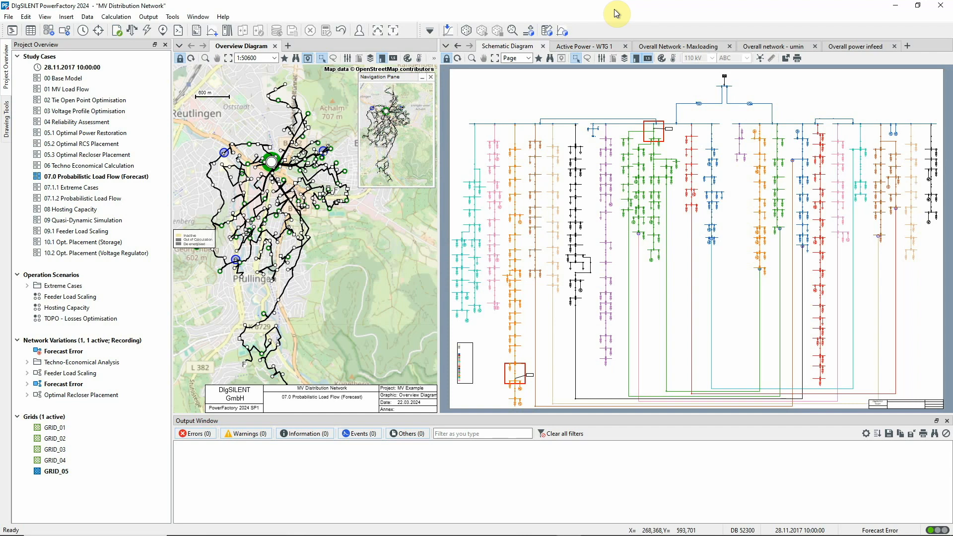
Step: Show WTG 1's active power distributions from its Load Flow page, revealing the Forecast Error curve
left_click(95, 176)
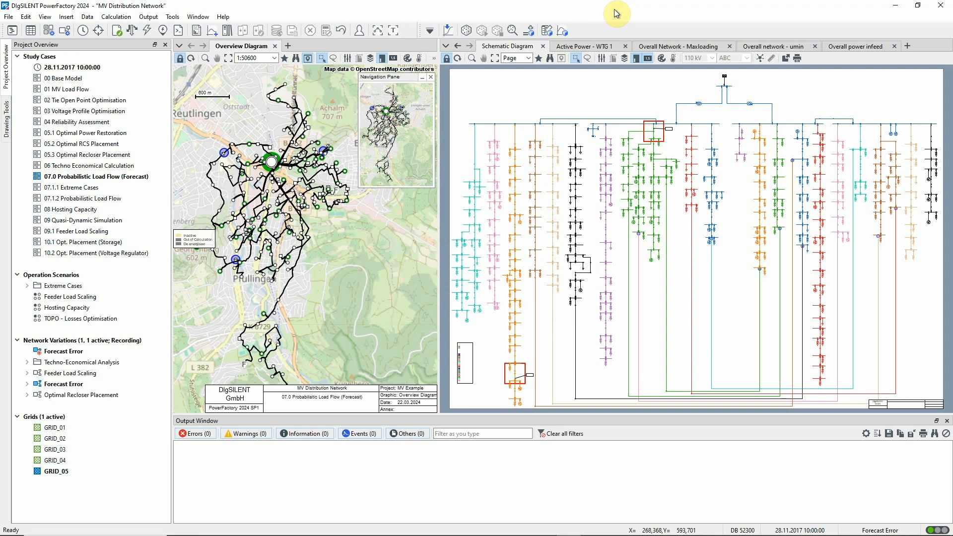
mouse_move(613, 209)
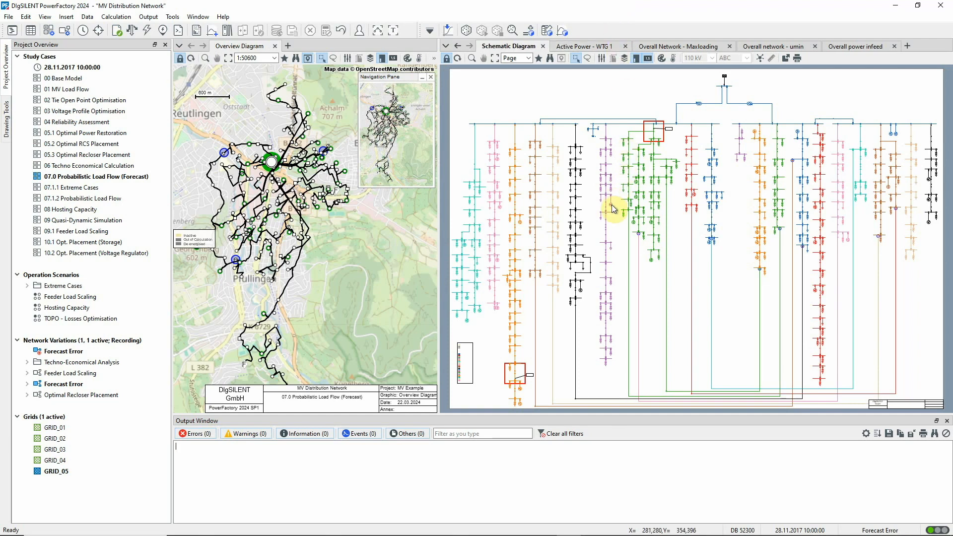
double_click(614, 208)
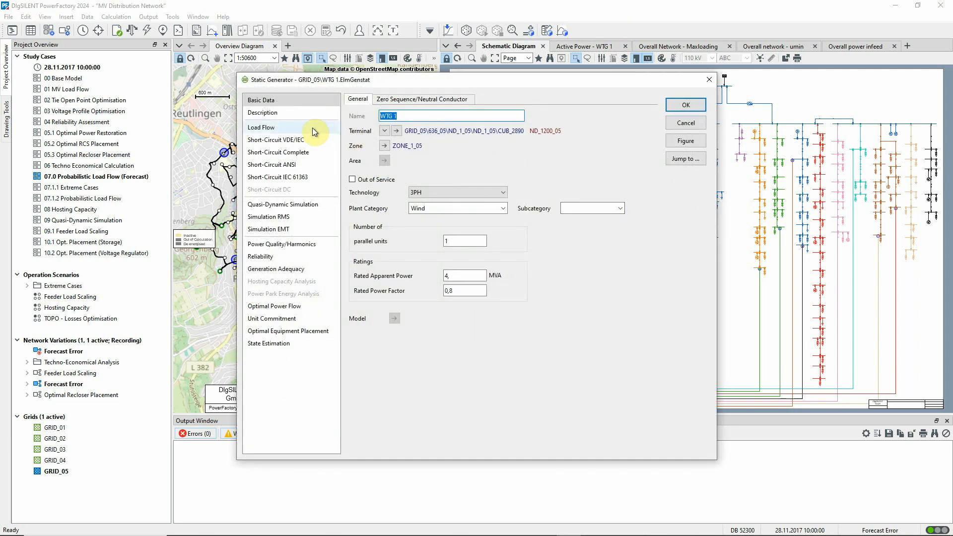
left_click(261, 127)
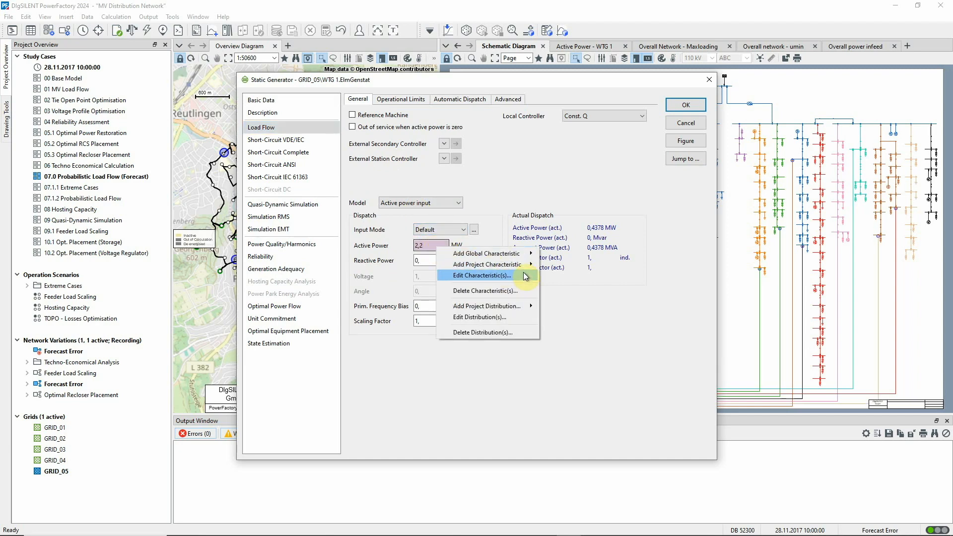
mouse_move(515, 320)
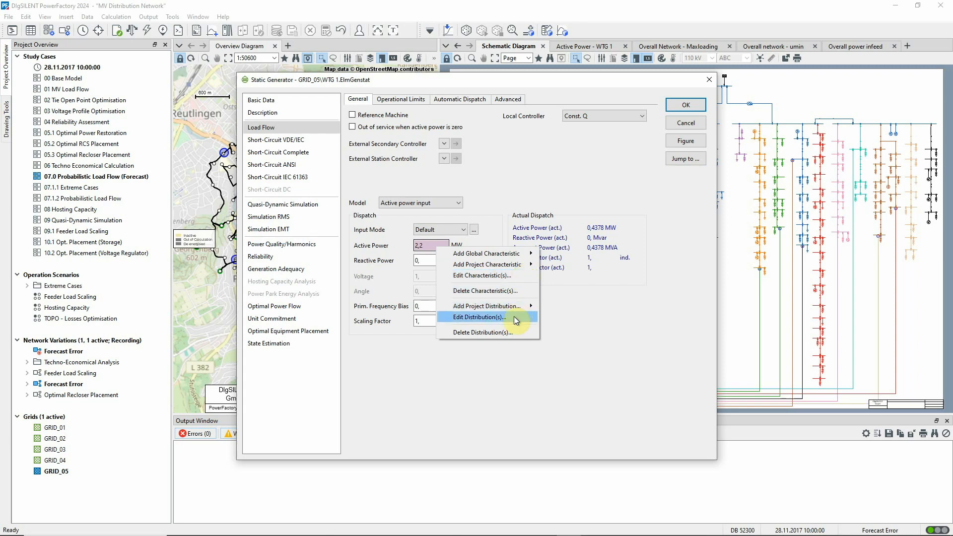
mouse_move(513, 316)
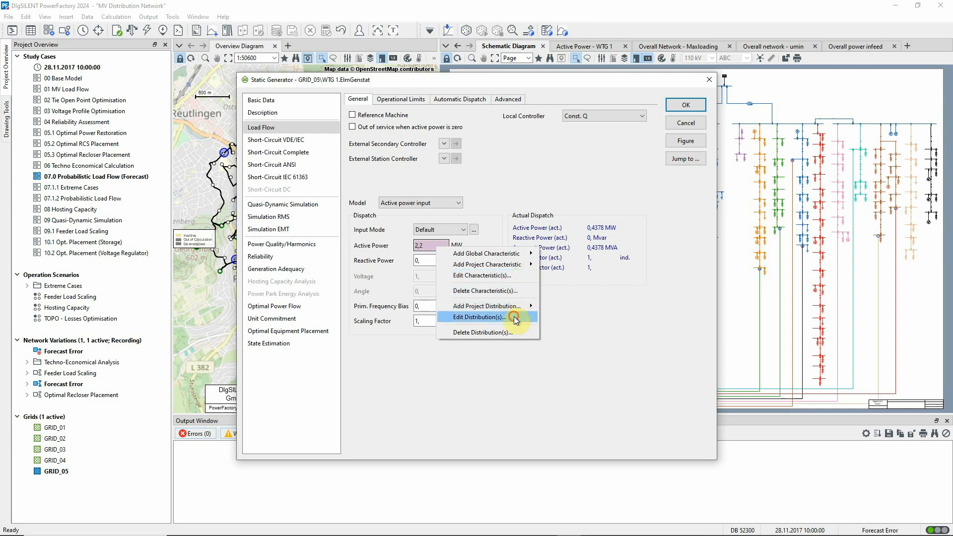
left_click(480, 317)
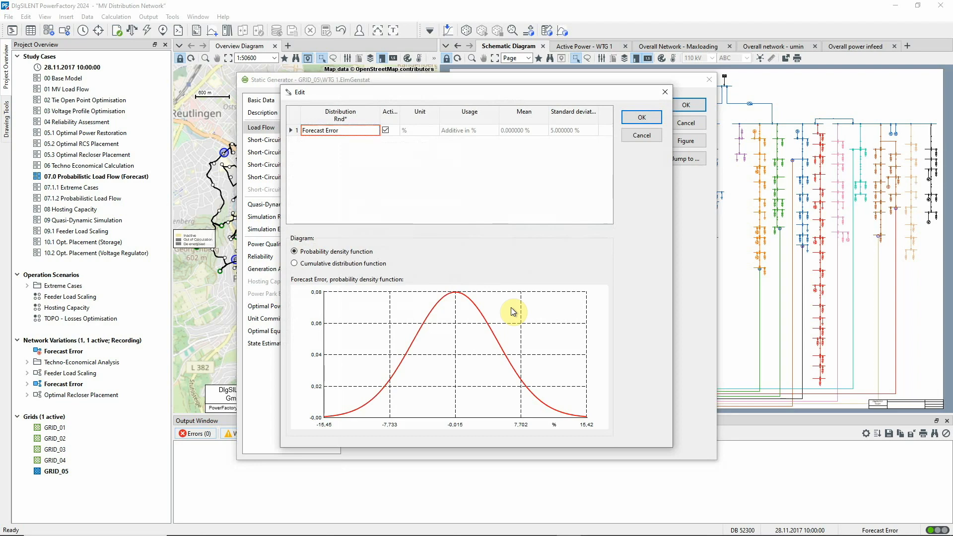
Step: Open the Forecast Error normal distribution (mean 0, std 5) and compare cumulative and density curves
double_click(320, 130)
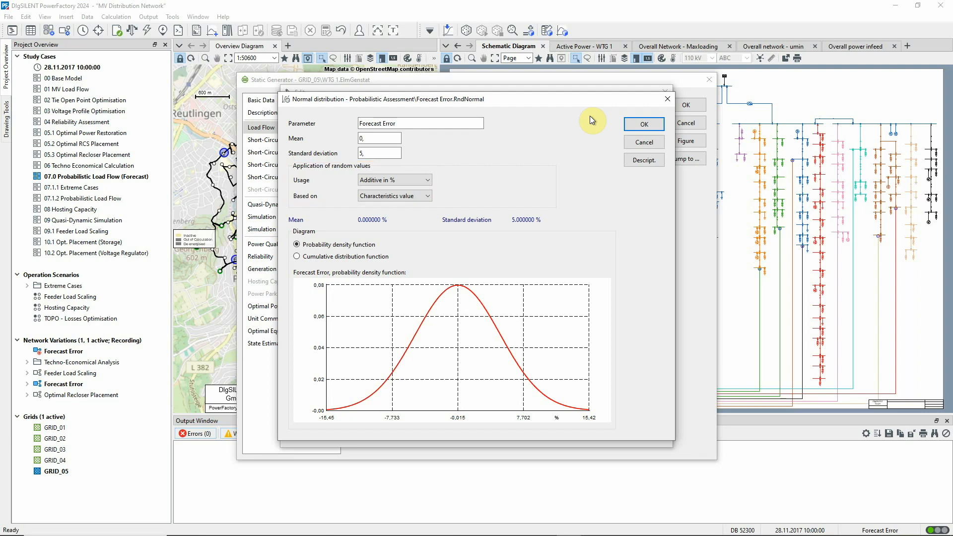
left_click(296, 256)
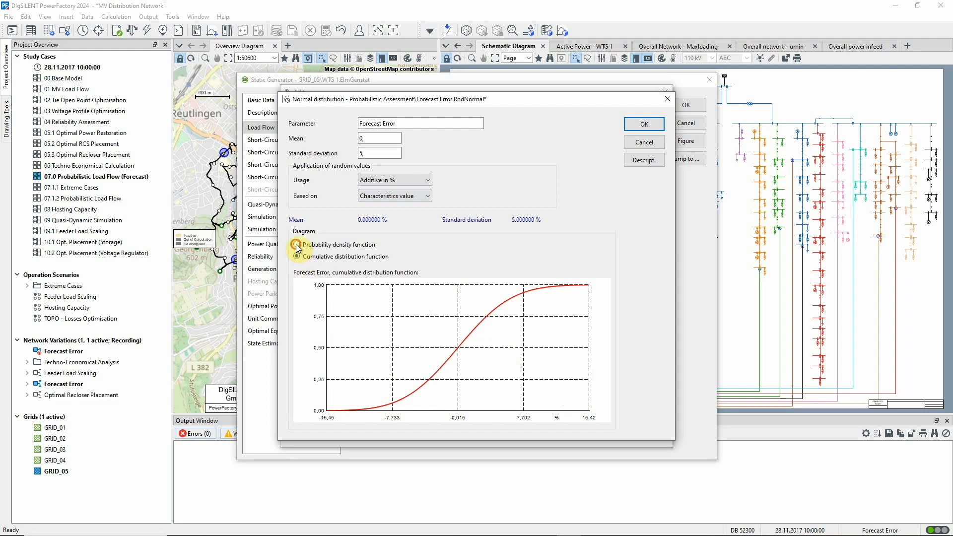
left_click(295, 245)
type("distribution")
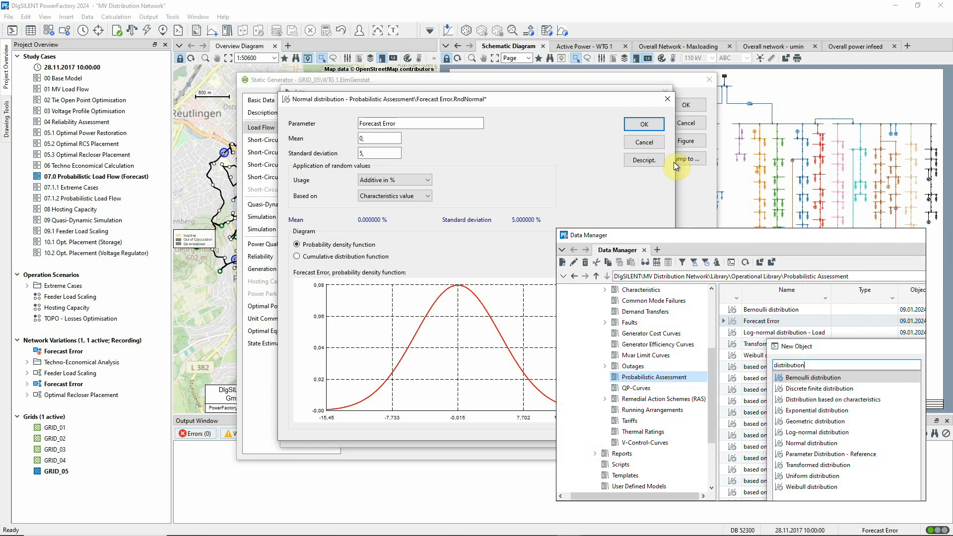
Step: Close the Normal distribution, Edit and Static Generator dialogs
left_click(643, 124)
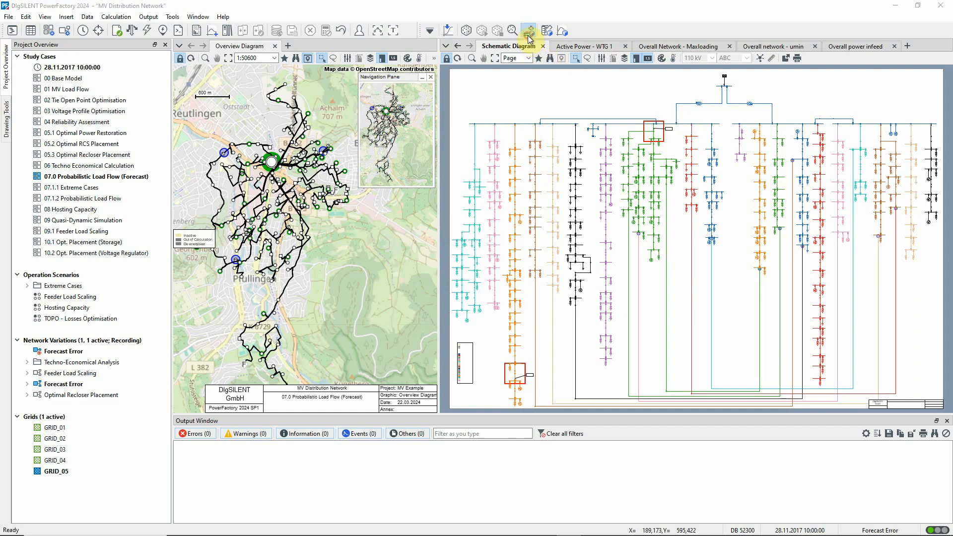
left_click(528, 30)
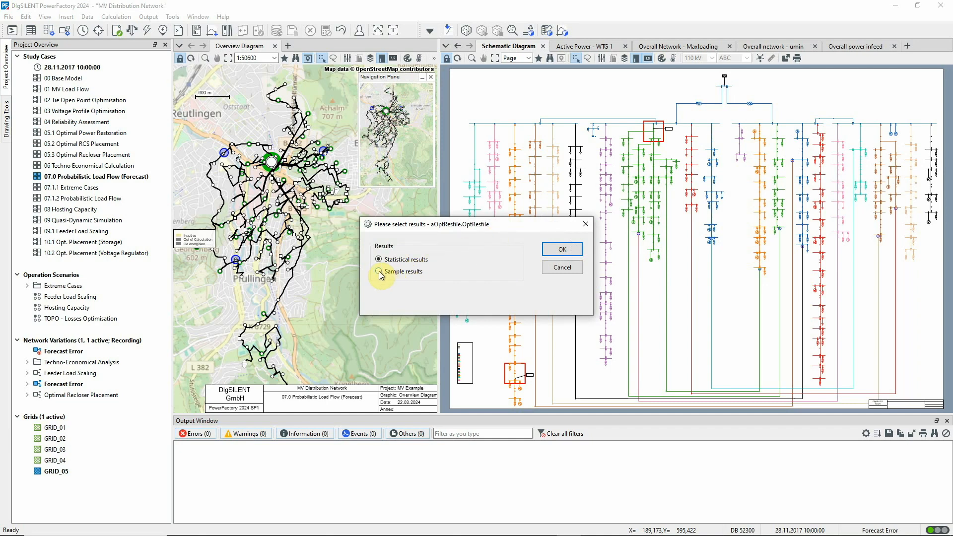
left_click(378, 271)
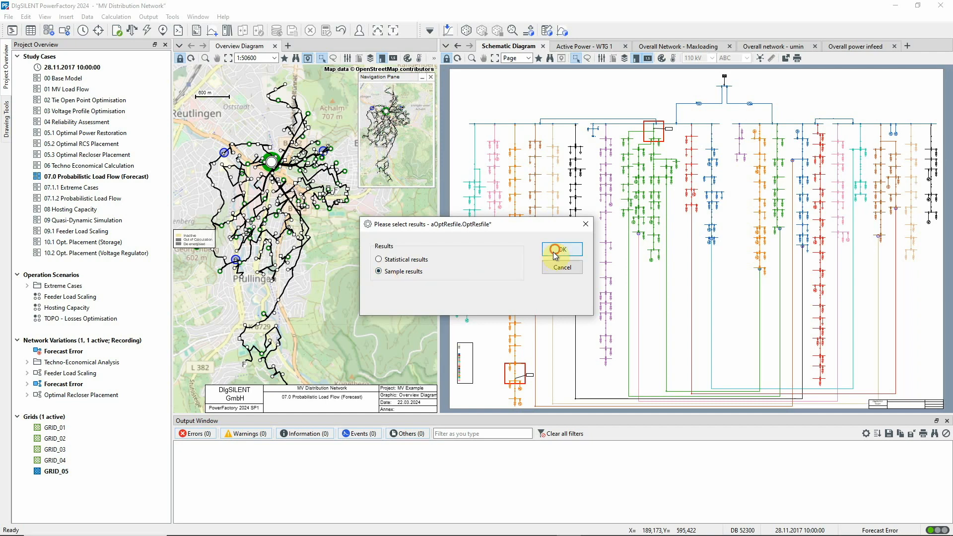
left_click(559, 250)
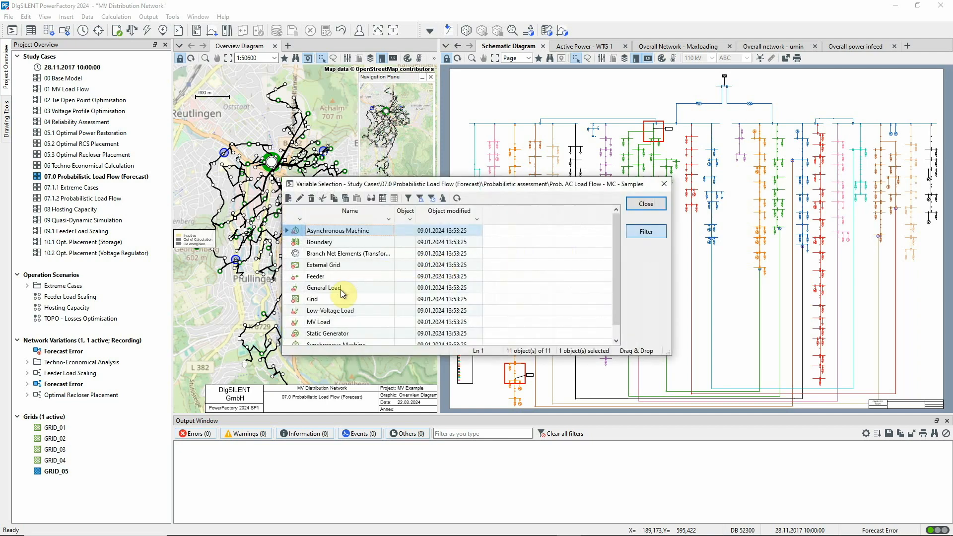
double_click(327, 333)
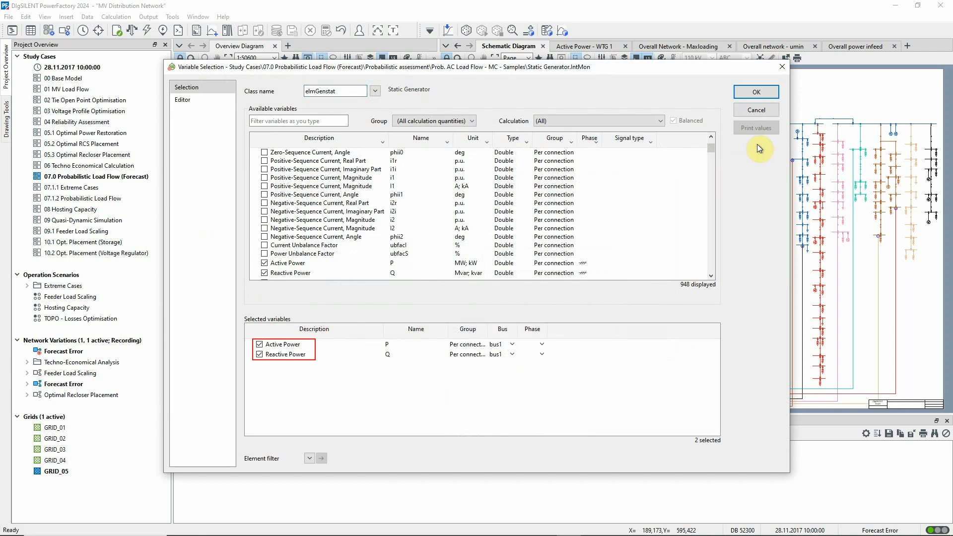
left_click(755, 91)
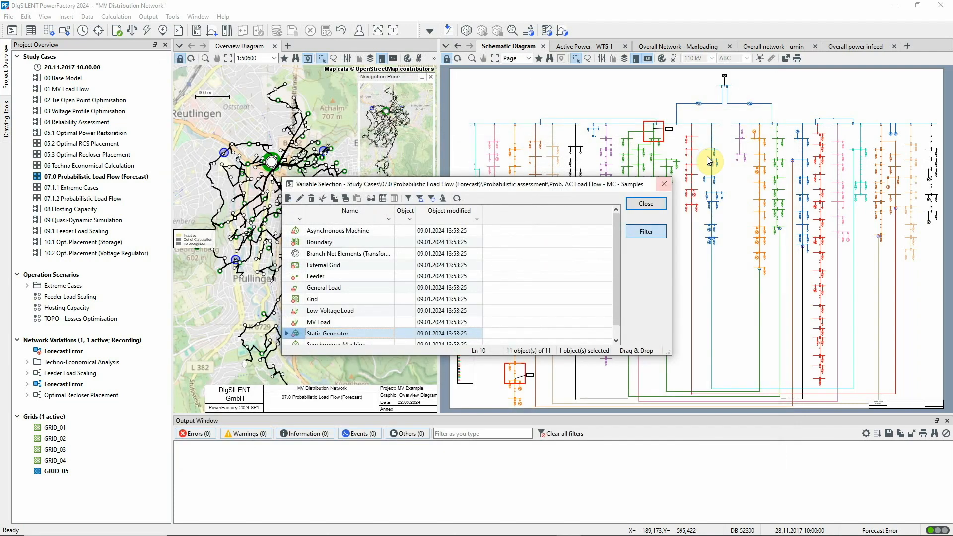
left_click(645, 203)
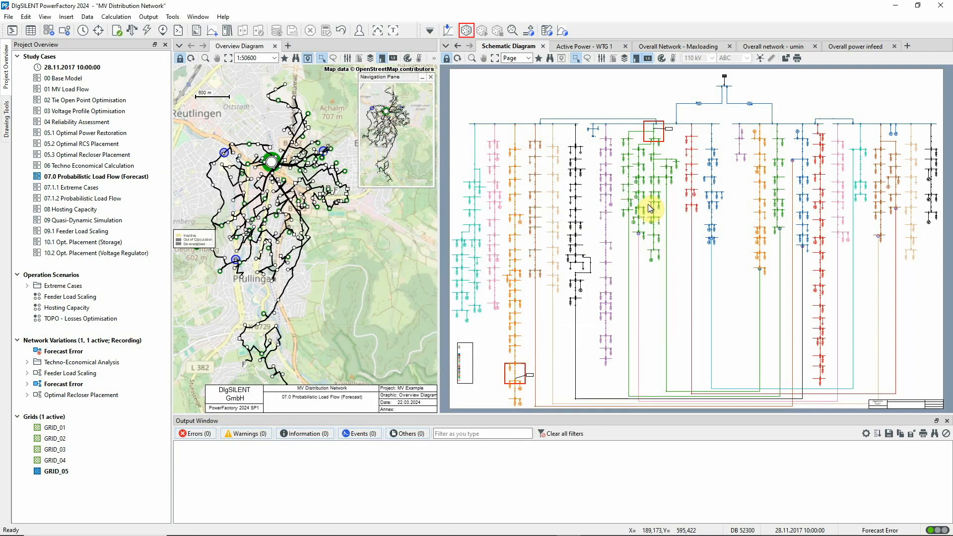
Step: Run a Monte Carlo probabilistic load flow after reviewing its recorded statistics
left_click(465, 31)
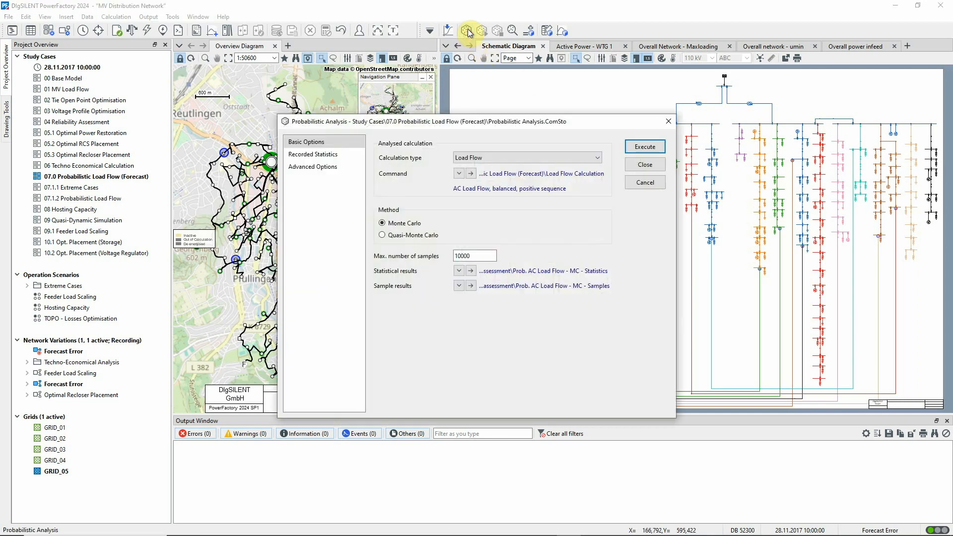
mouse_move(595, 138)
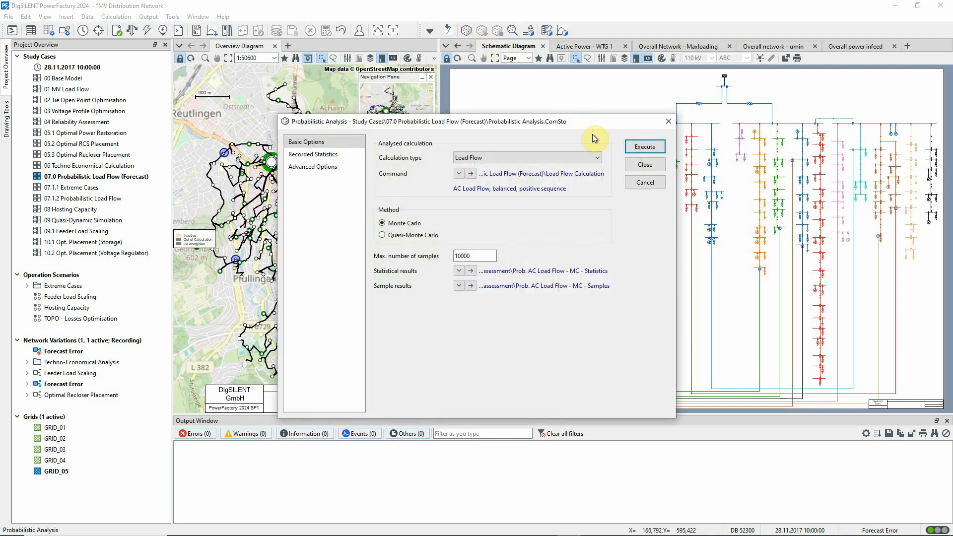
left_click(587, 157)
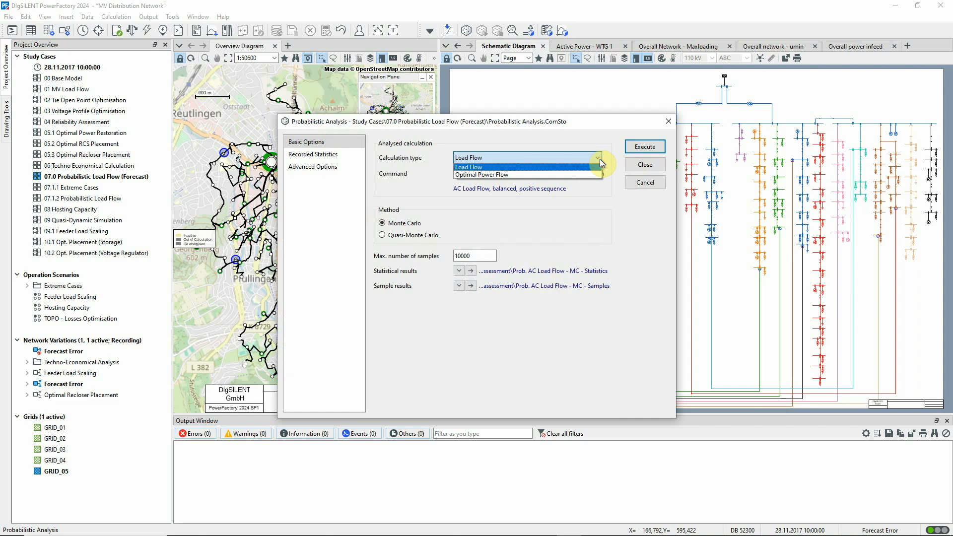
left_click(468, 167)
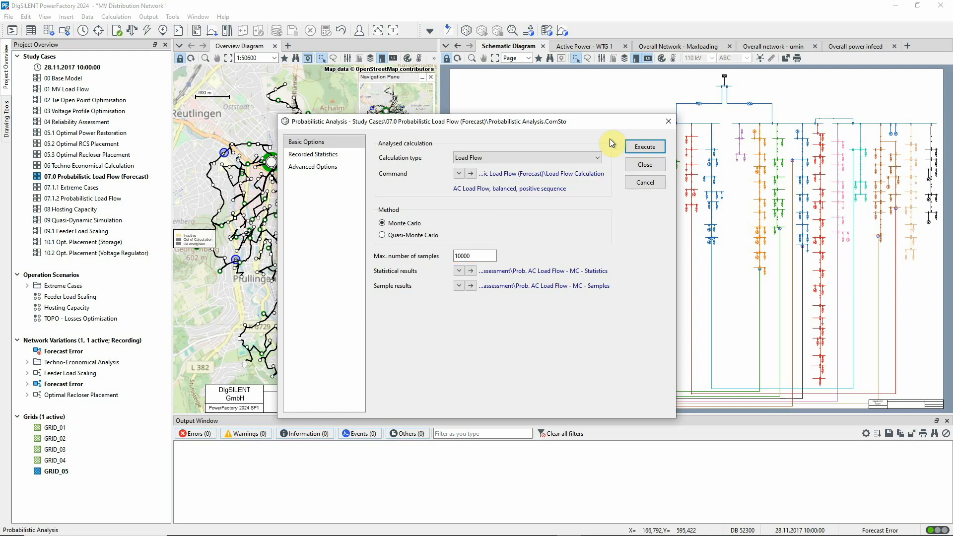
left_click(312, 154)
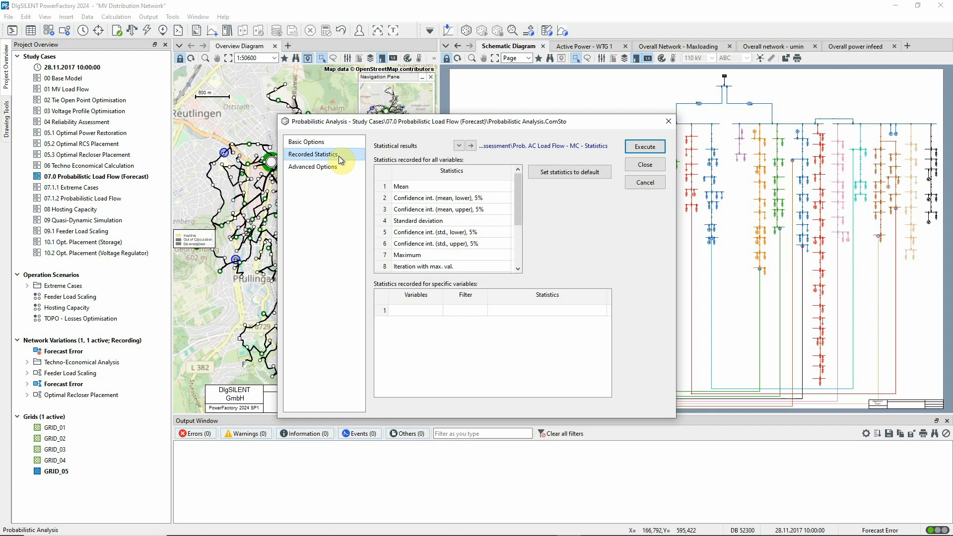
mouse_move(365, 167)
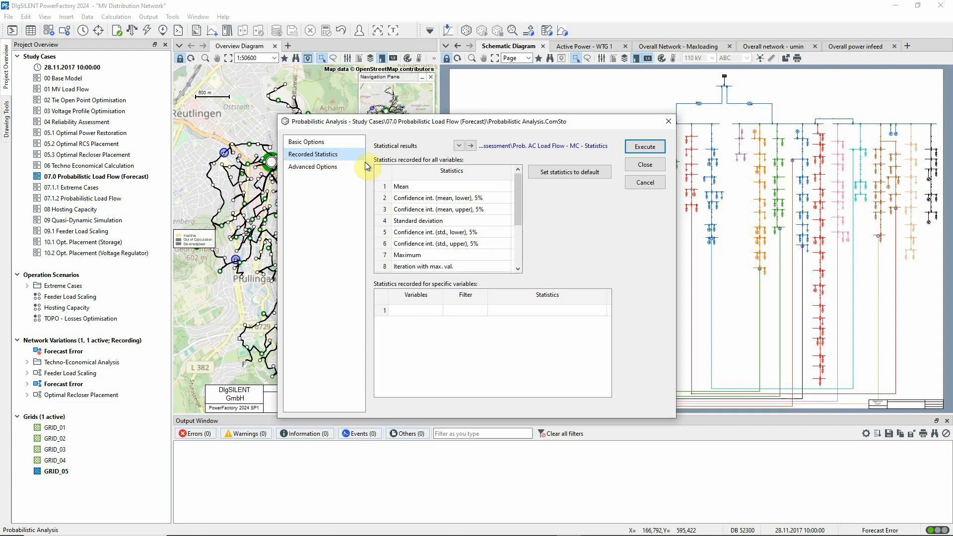
left_click(644, 147)
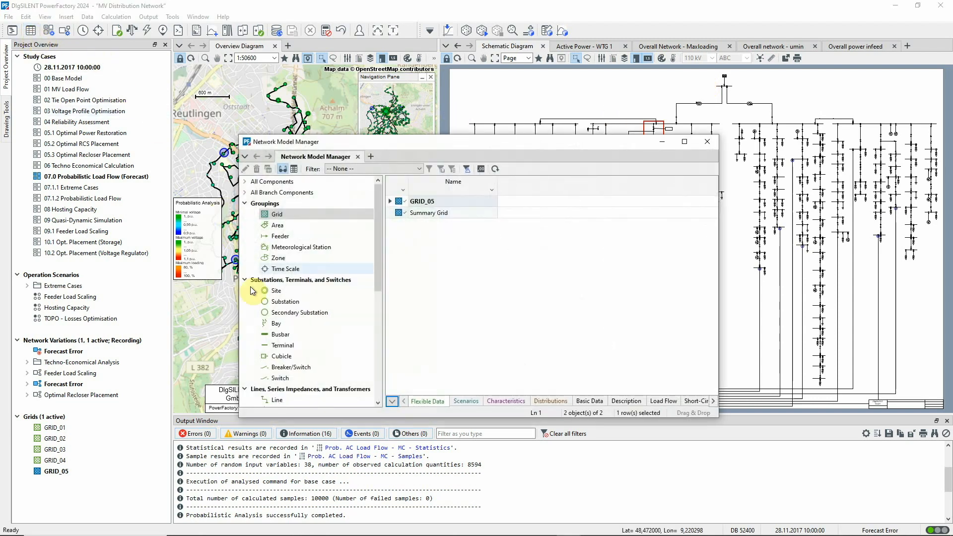
Step: List lines sorted by highest mean loading, then close the Network Model Manager
left_click(276, 400)
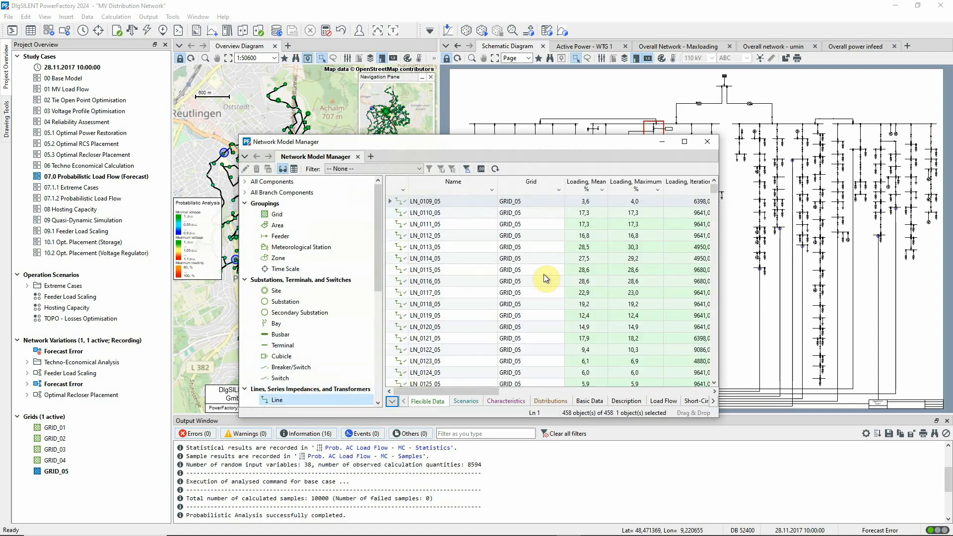
mouse_move(648, 174)
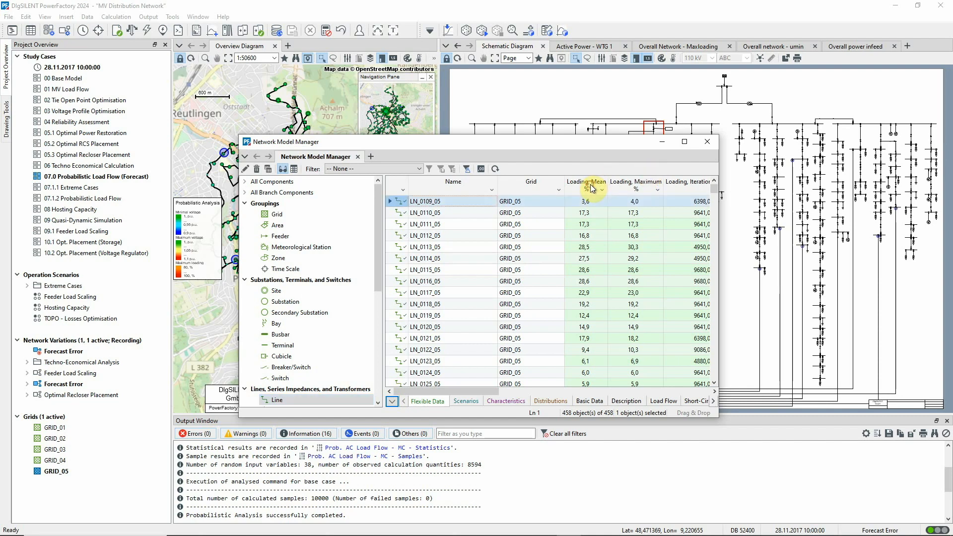
left_click(585, 181)
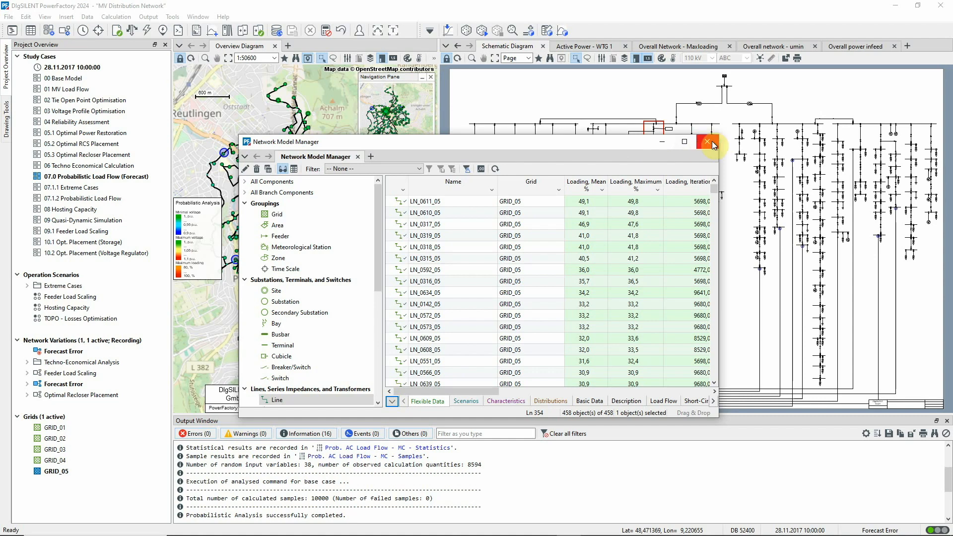
left_click(706, 142)
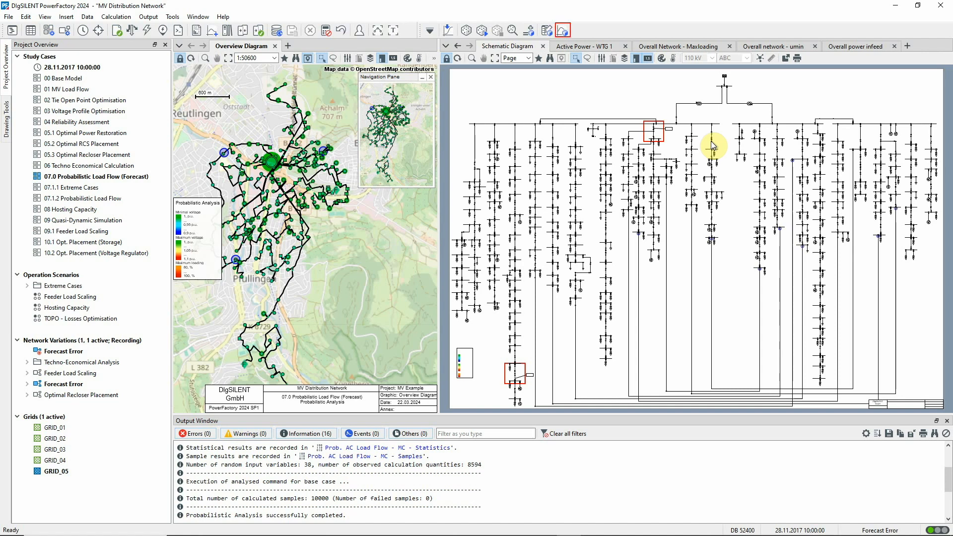
Step: Insert a Probabilistic Analysis distribution estimation plot
left_click(562, 30)
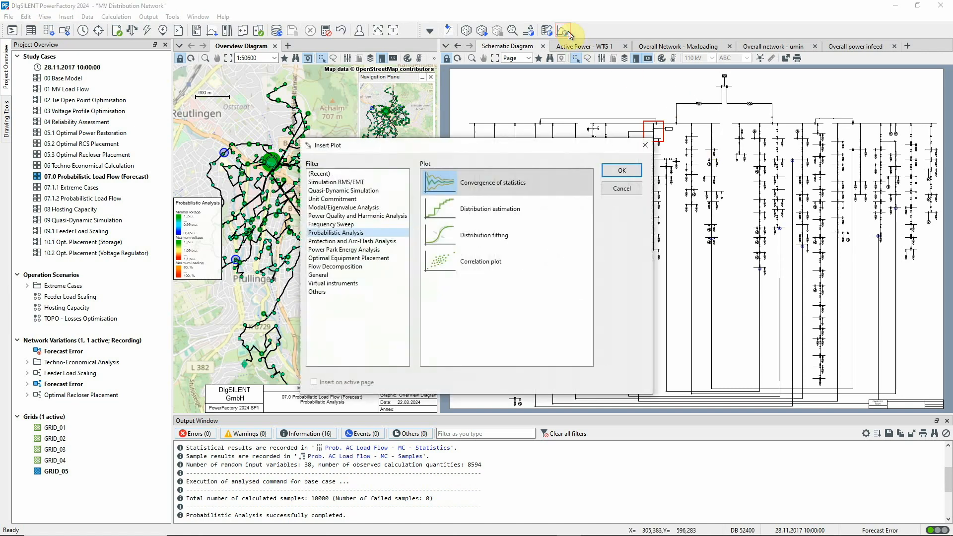
mouse_move(588, 167)
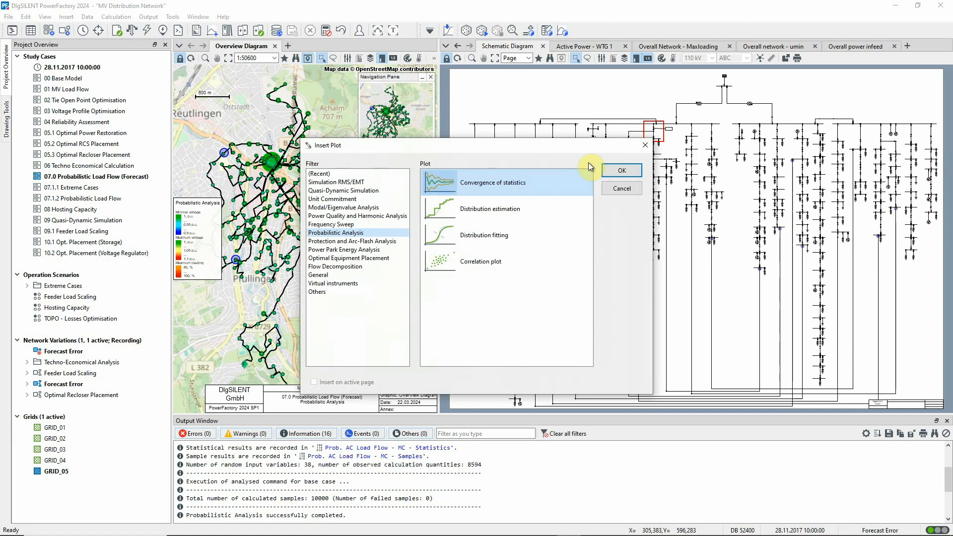
left_click(489, 209)
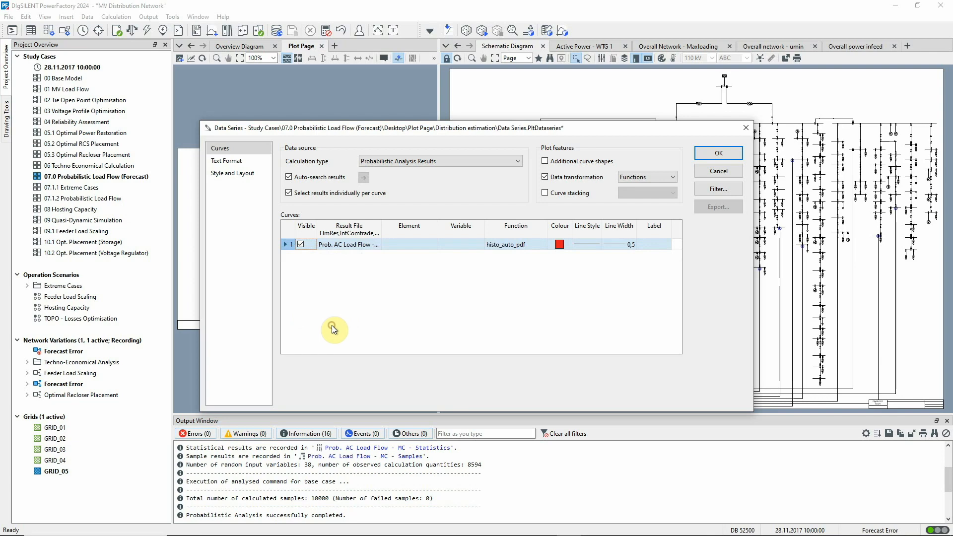
Step: Set the plot's data series to GRID_05 with variable c:Maxloading and draw the histogram
left_click(515, 244)
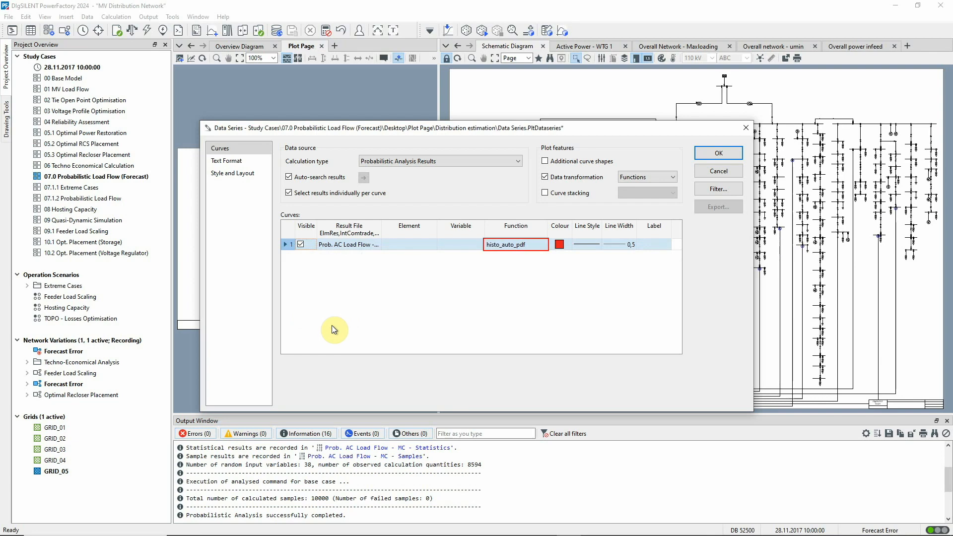
left_click(408, 244)
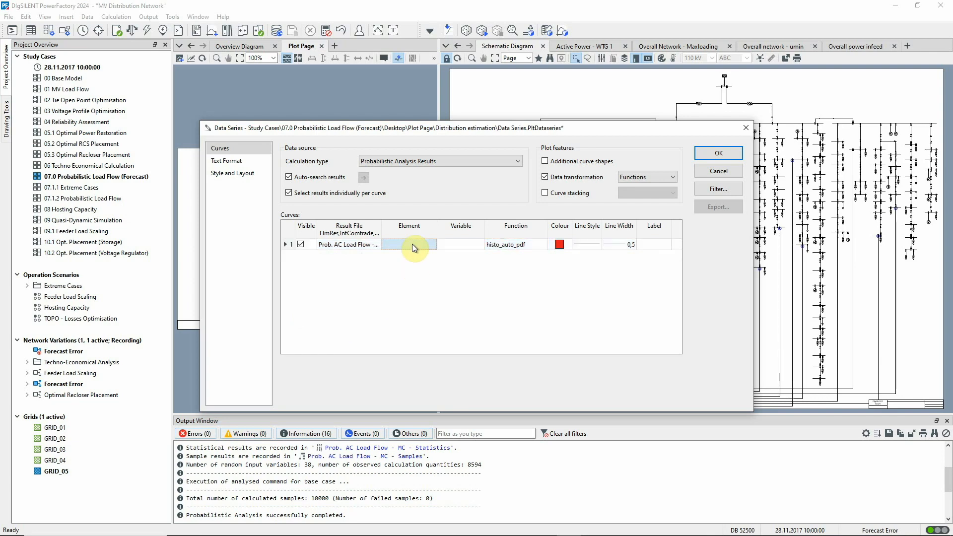
left_click(413, 244)
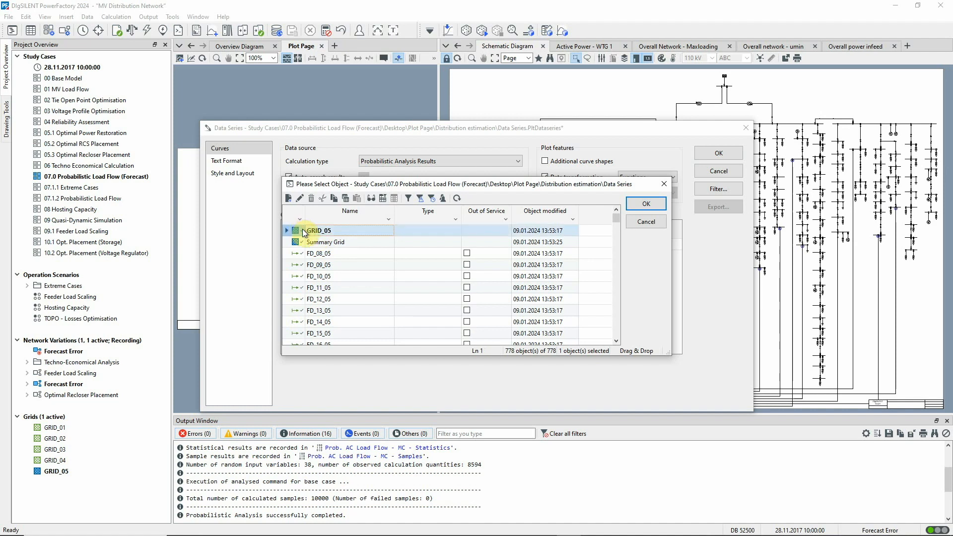
left_click(645, 203)
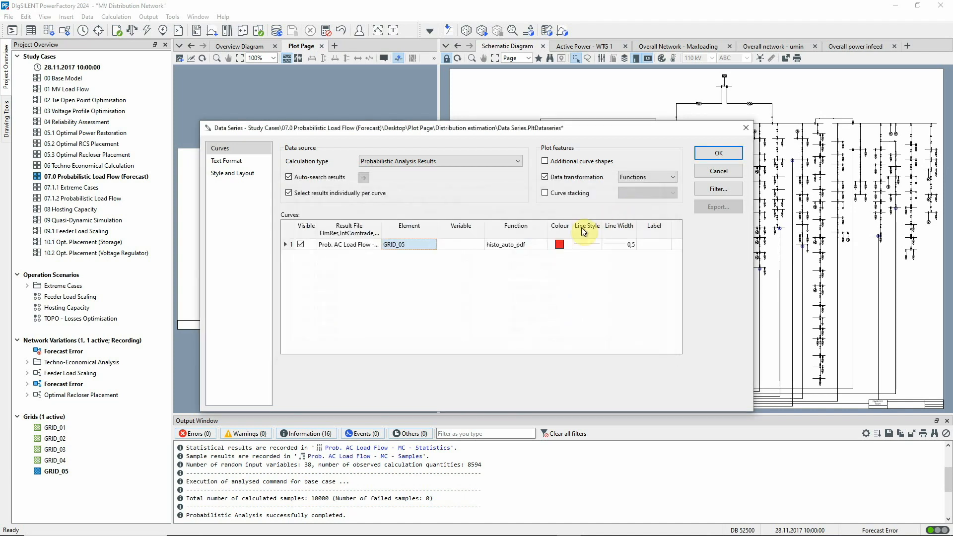
left_click(461, 243)
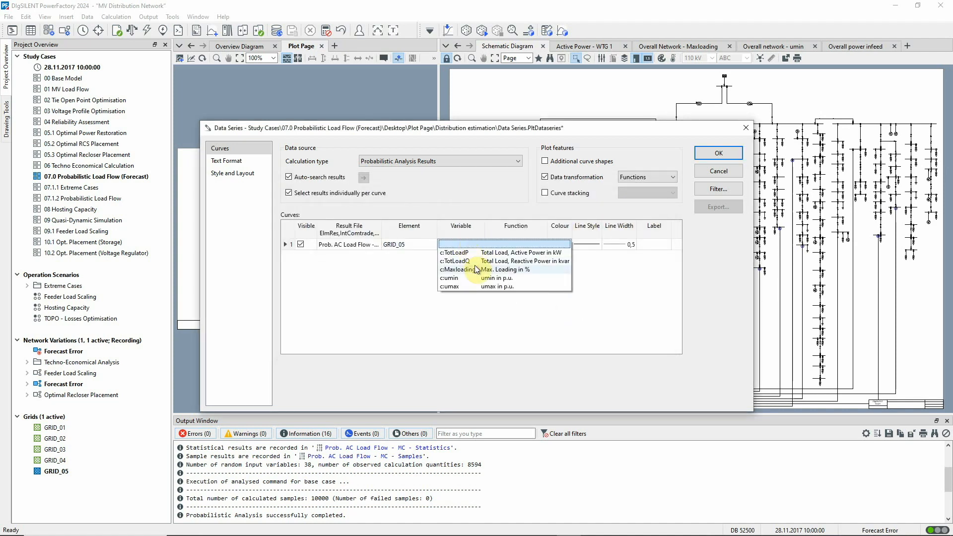
left_click(463, 268)
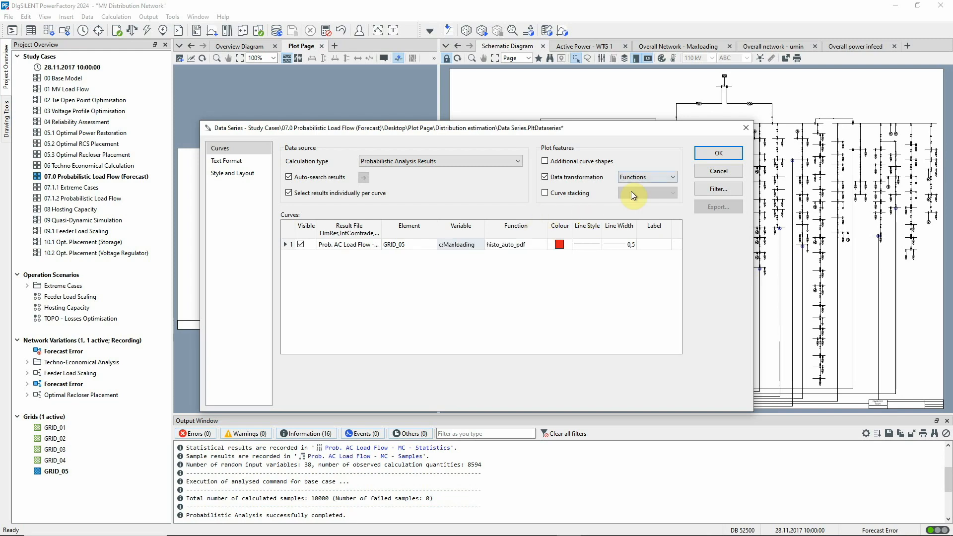
left_click(717, 153)
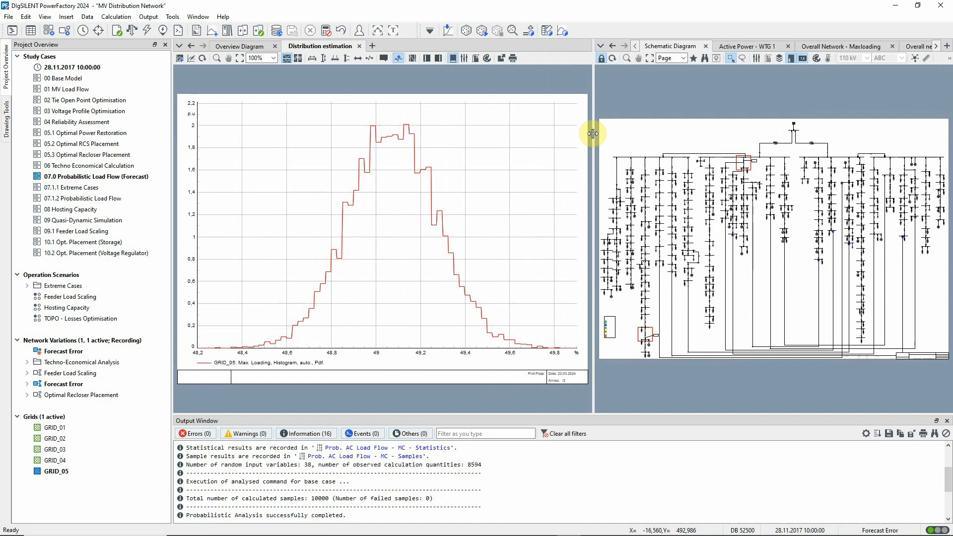
mouse_move(606, 109)
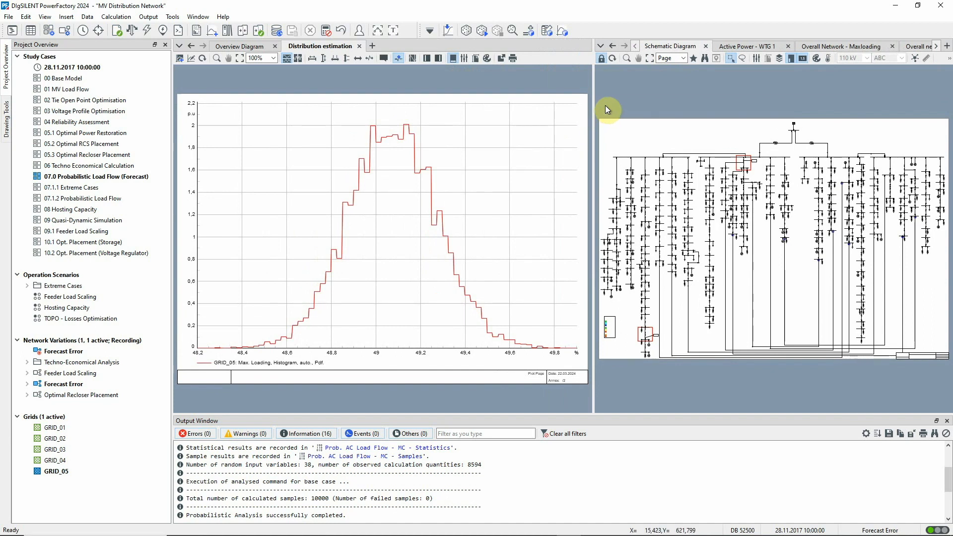